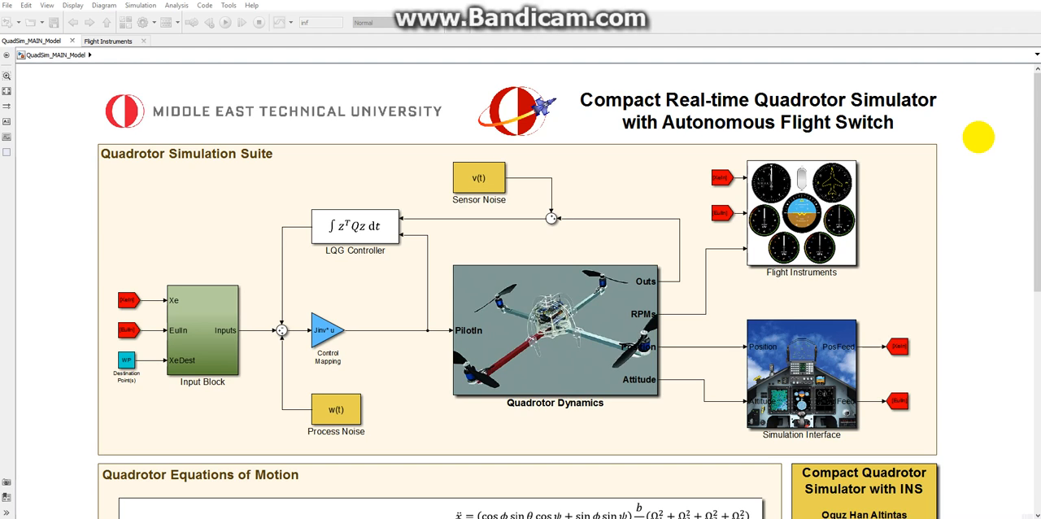
pyautogui.moveTo(966, 178)
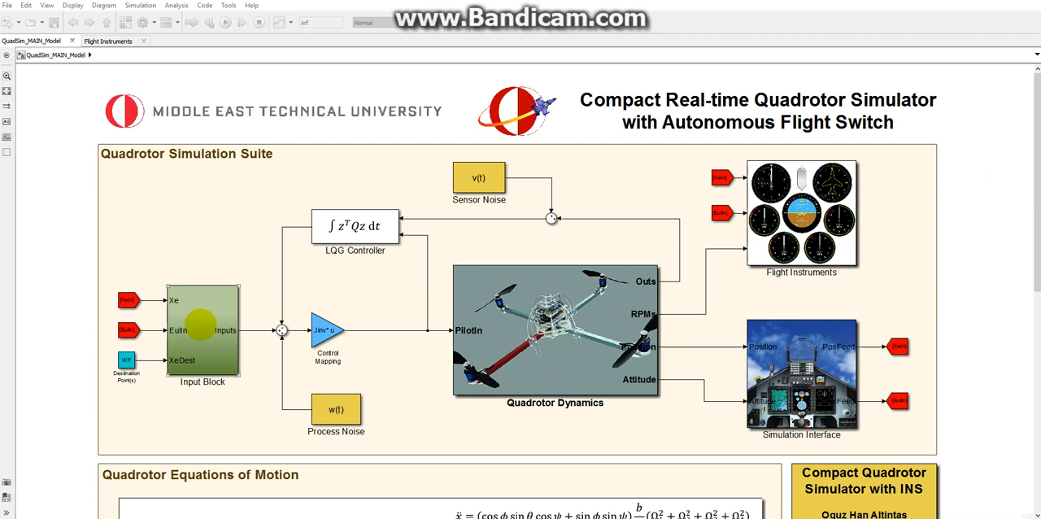
# Inspect the Input Block, Quadrotor Dynamics and LQG Controller subsystems of the quadrotor model
pyautogui.doubleClick(202, 328)
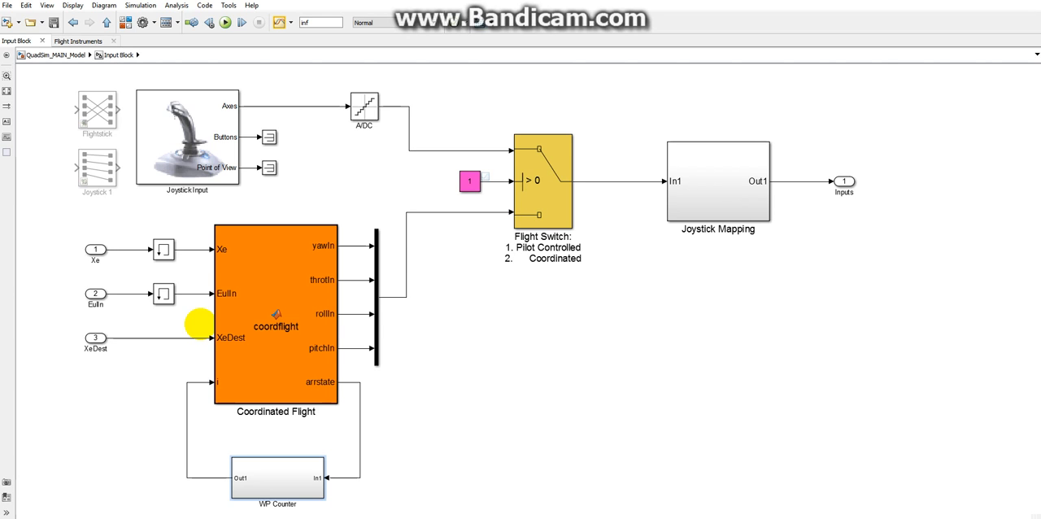
pyautogui.click(543, 163)
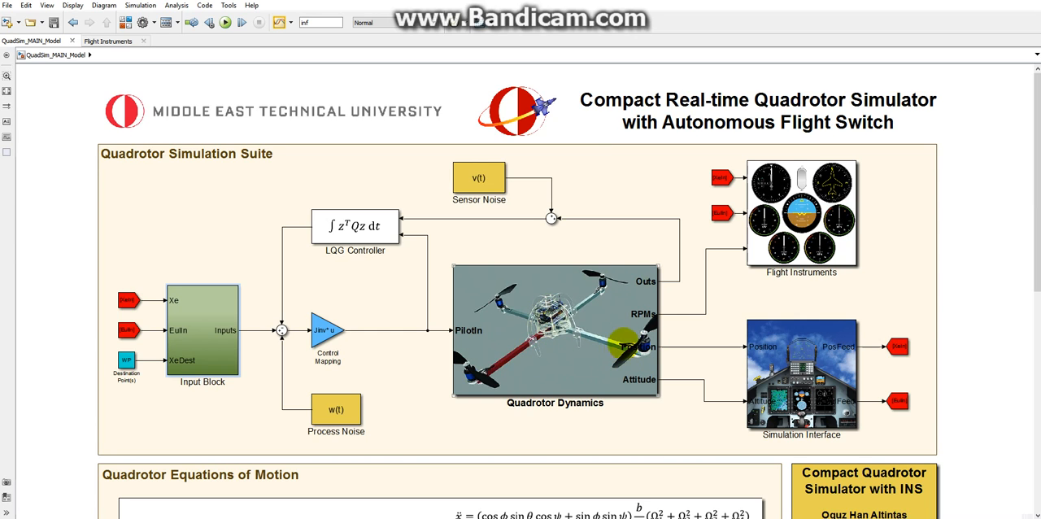
pyautogui.doubleClick(557, 328)
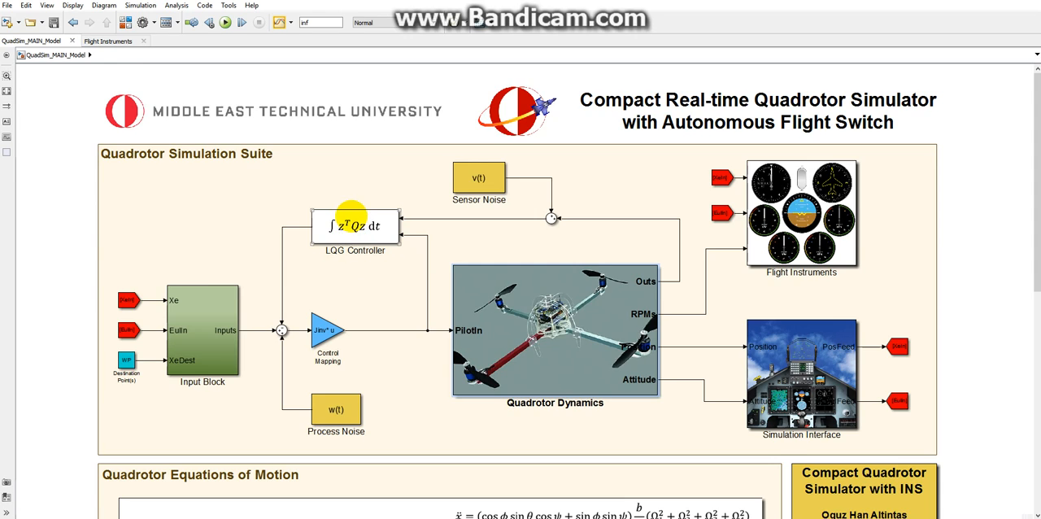
pyautogui.doubleClick(355, 226)
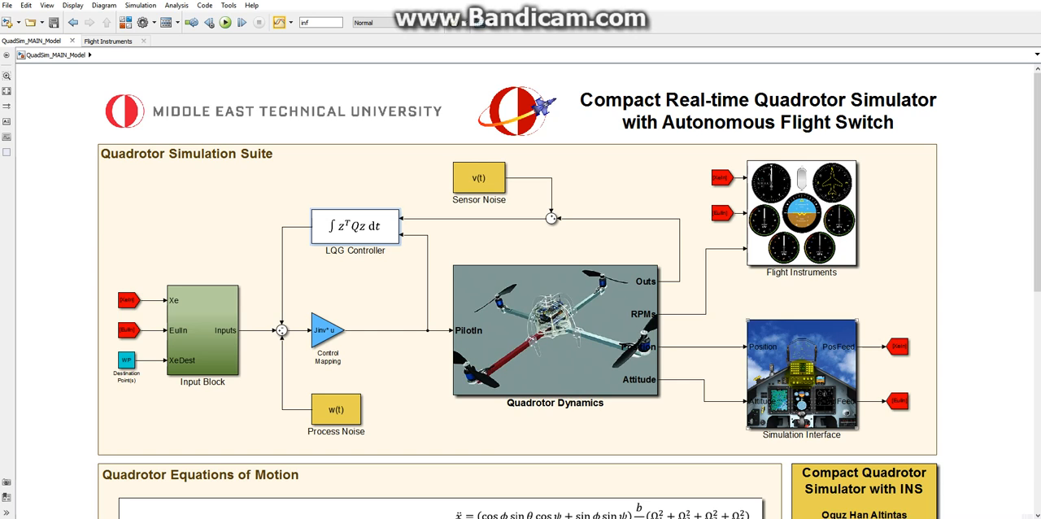
# Inspect the Simulation Interface subsystem and return to the top-level QuadSim_MAIN_Model
pyautogui.doubleClick(800, 374)
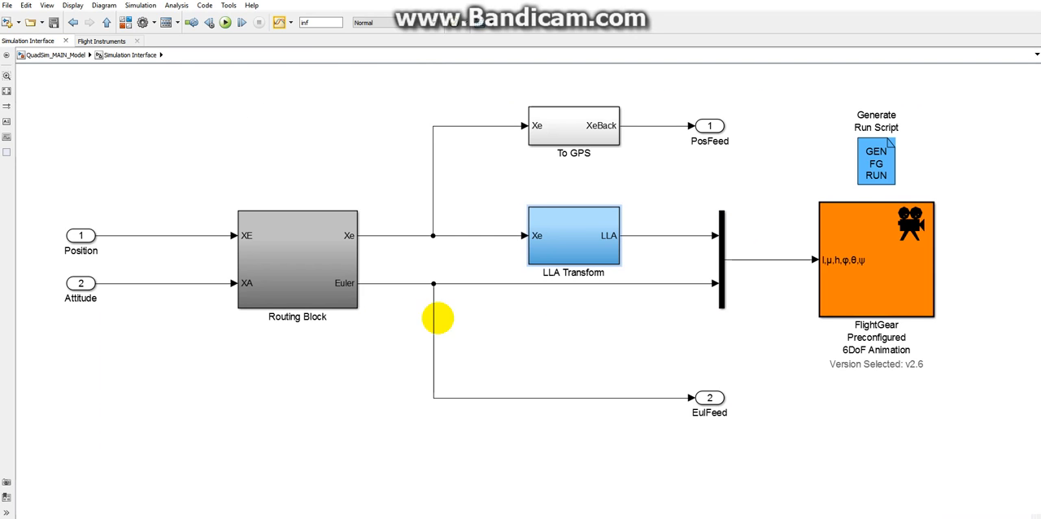
pyautogui.moveTo(755, 328)
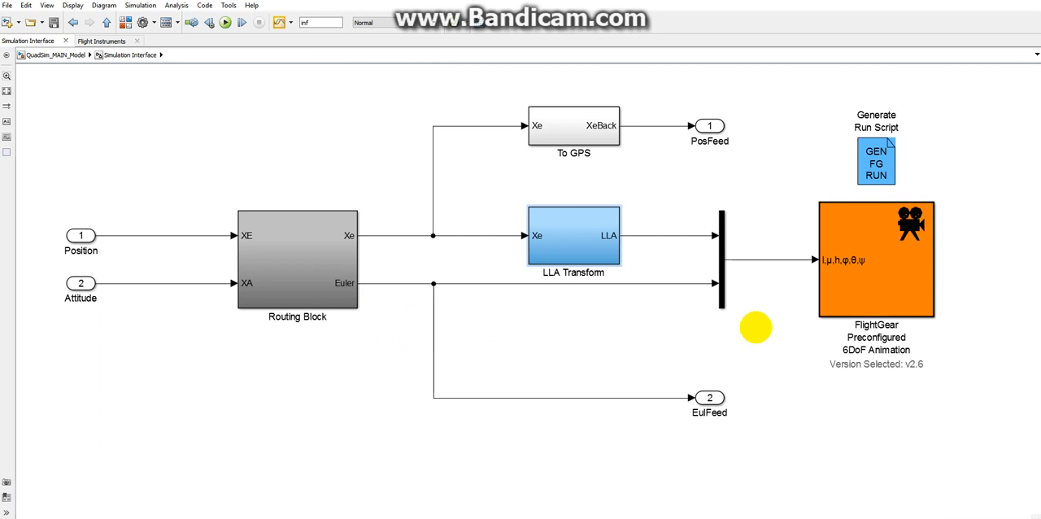
pyautogui.moveTo(762, 211)
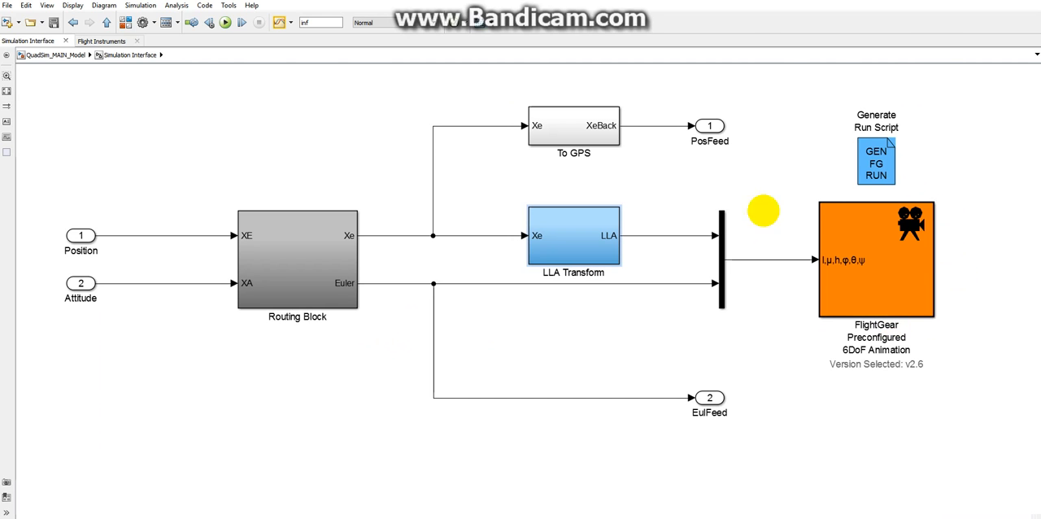
pyautogui.moveTo(944, 304)
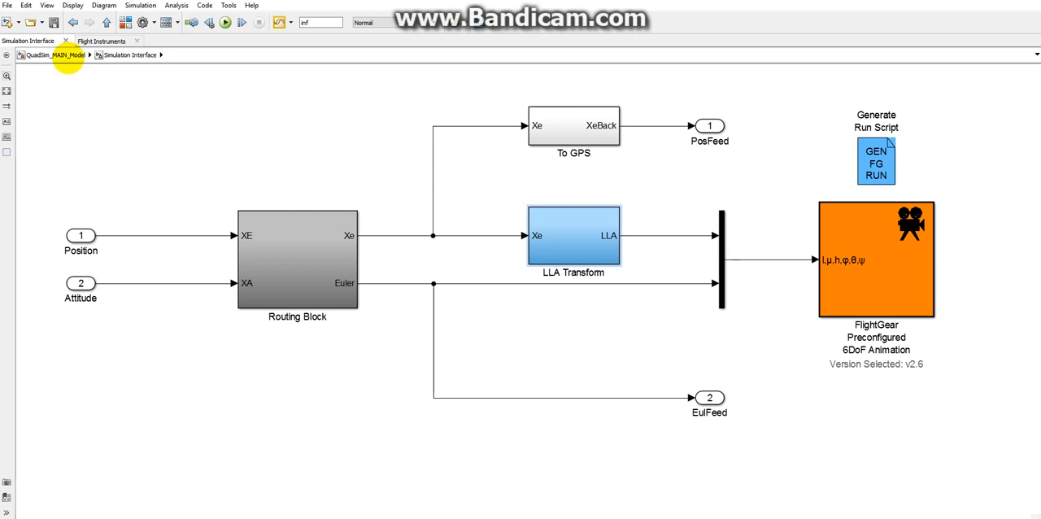
pyautogui.click(52, 56)
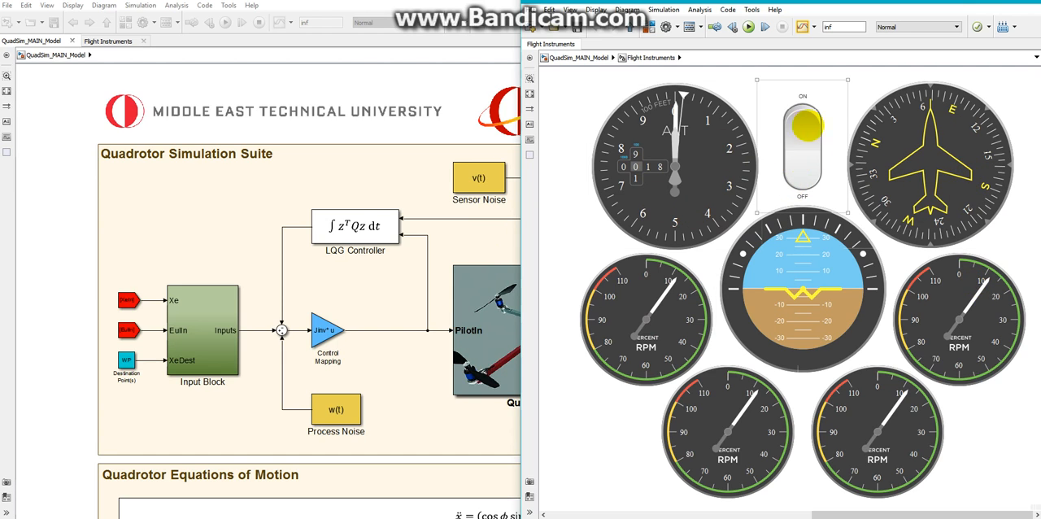
# Launch the FlightGear visualization window beside the Flight Instruments panel
pyautogui.click(802, 146)
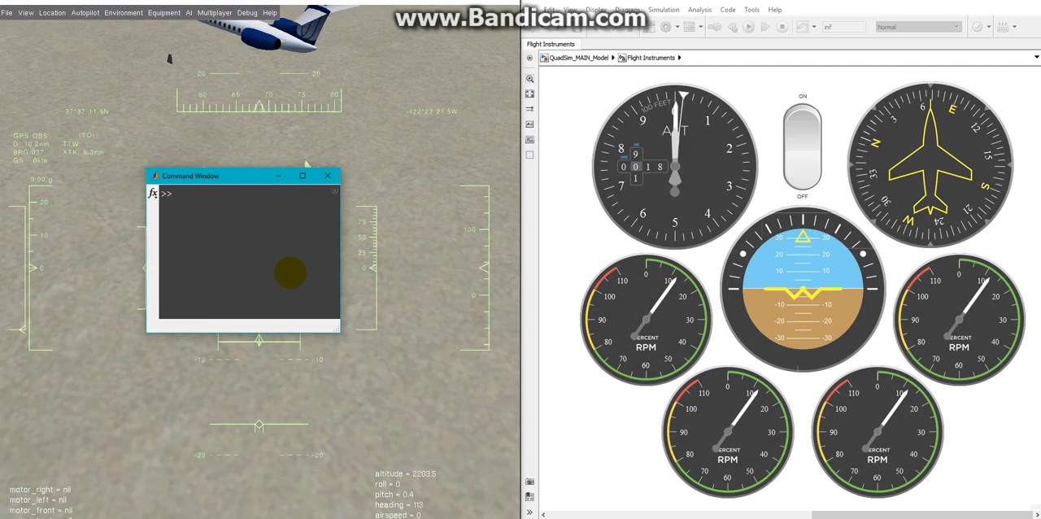
# Run waymapper(2) in the Command Window to generate two autopilot waypoints
pyautogui.write('w')
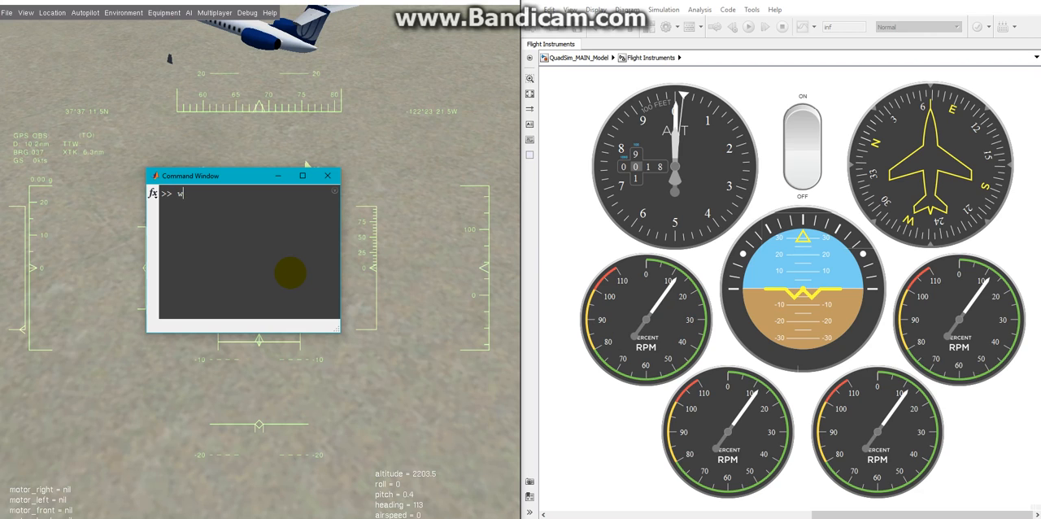
pyautogui.write('aymapper(2)')
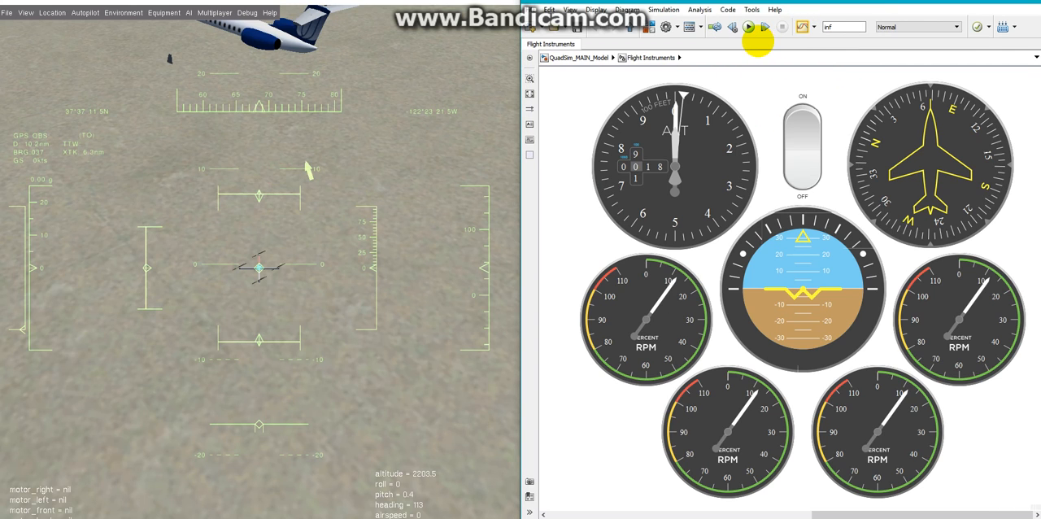
# Run the quadrotor simulation from the Simulink toolbar
pyautogui.click(749, 26)
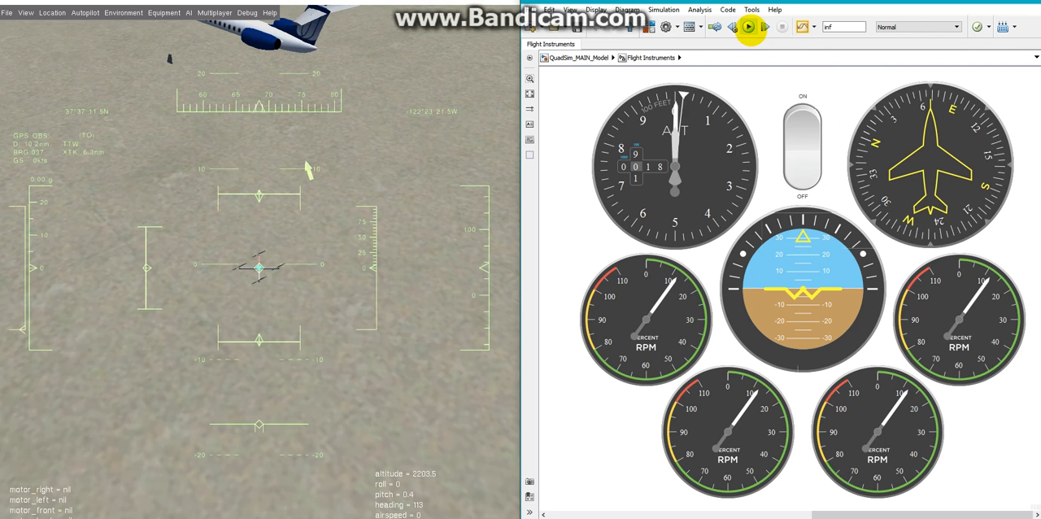
pyautogui.click(748, 26)
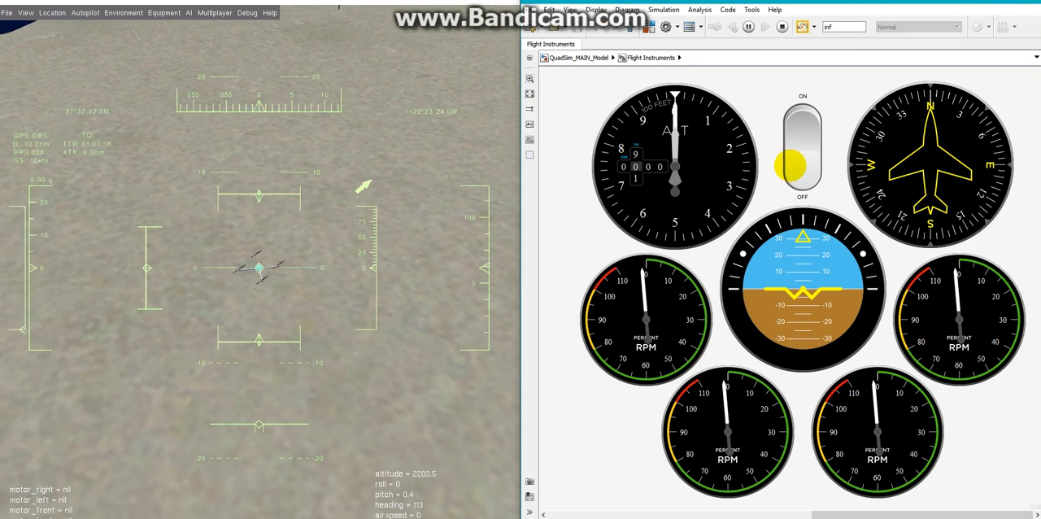
# Switch autonomous flight ON so the autopilot flies the two-waypoint route
pyautogui.click(802, 146)
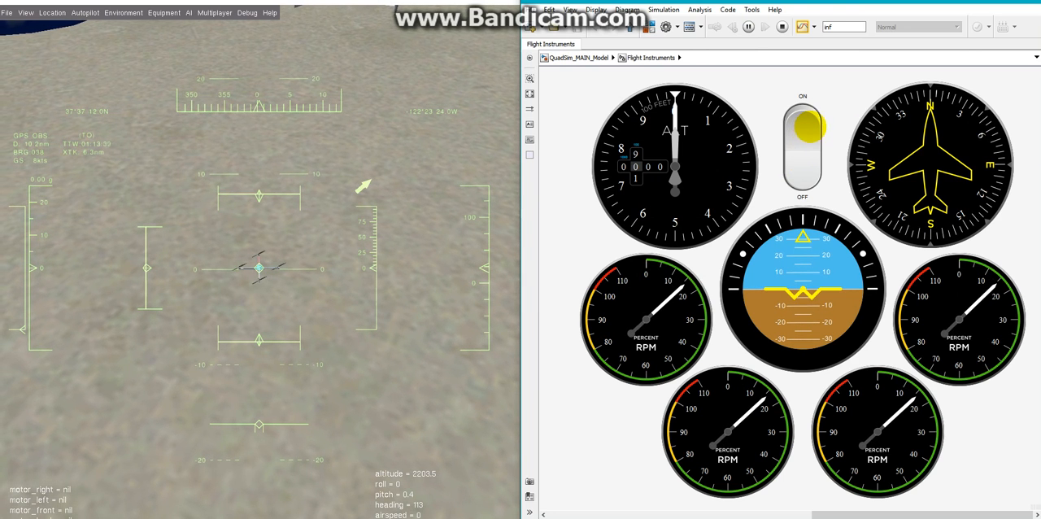
pyautogui.click(803, 128)
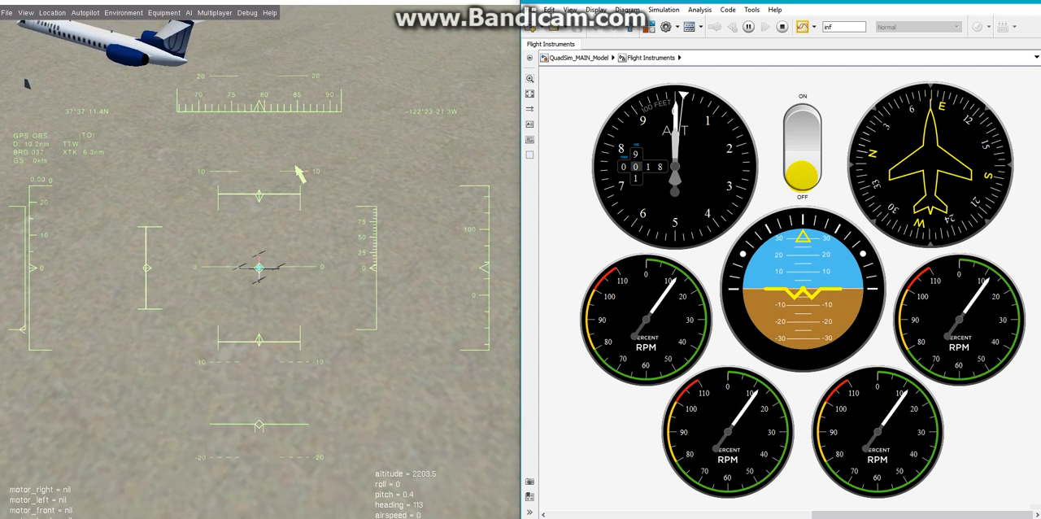
# Switch autonomous flight OFF, stop the simulation and switch to another window
pyautogui.click(801, 147)
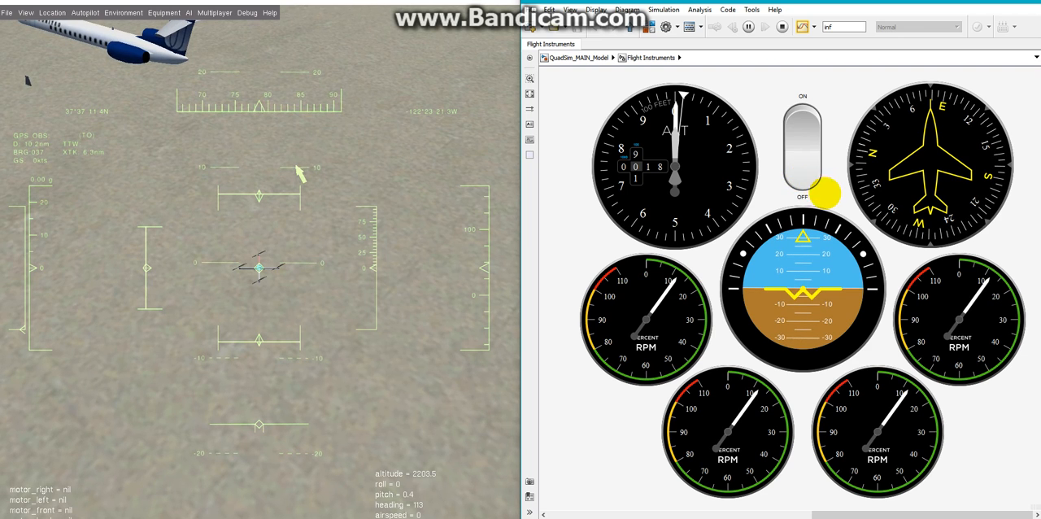
pyautogui.click(780, 26)
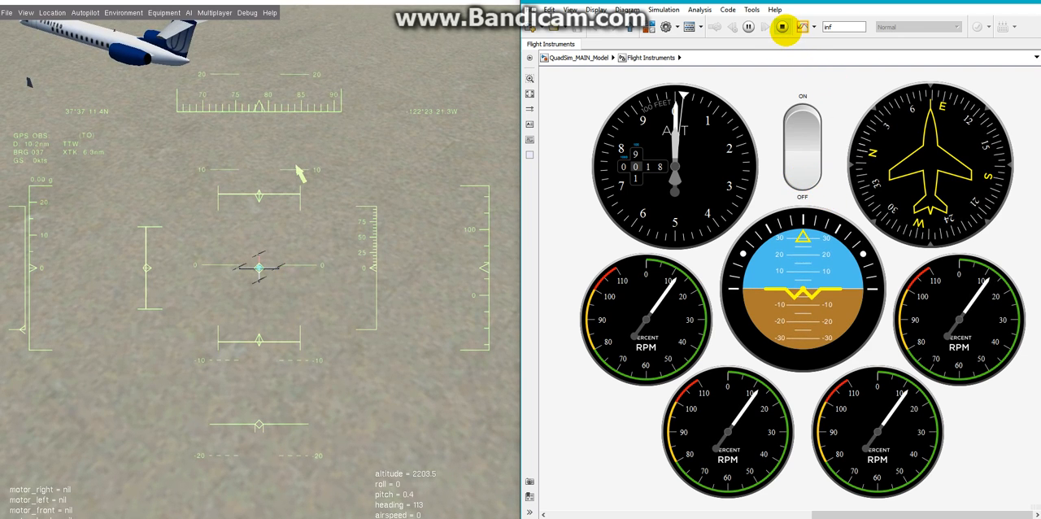
pyautogui.click(782, 26)
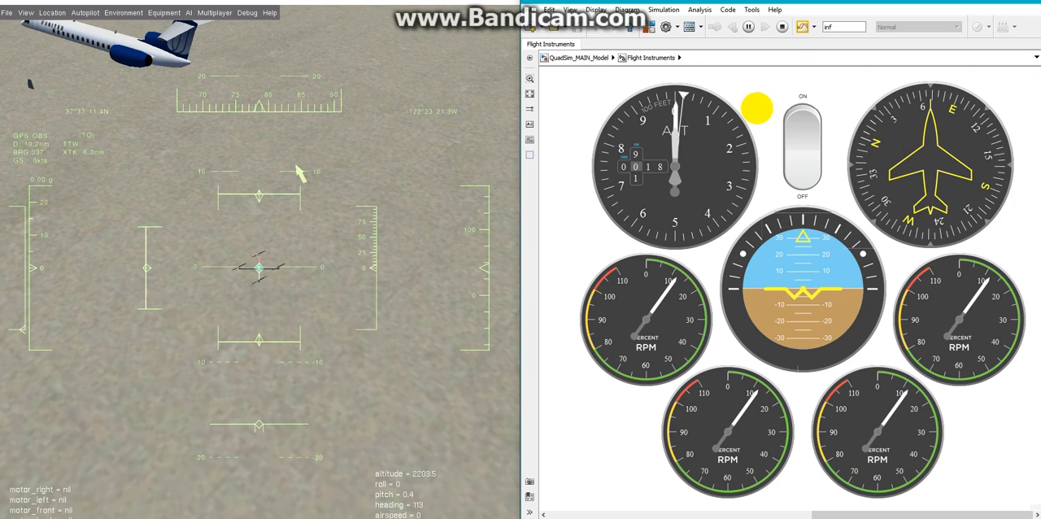
pyautogui.press('alt+tab')
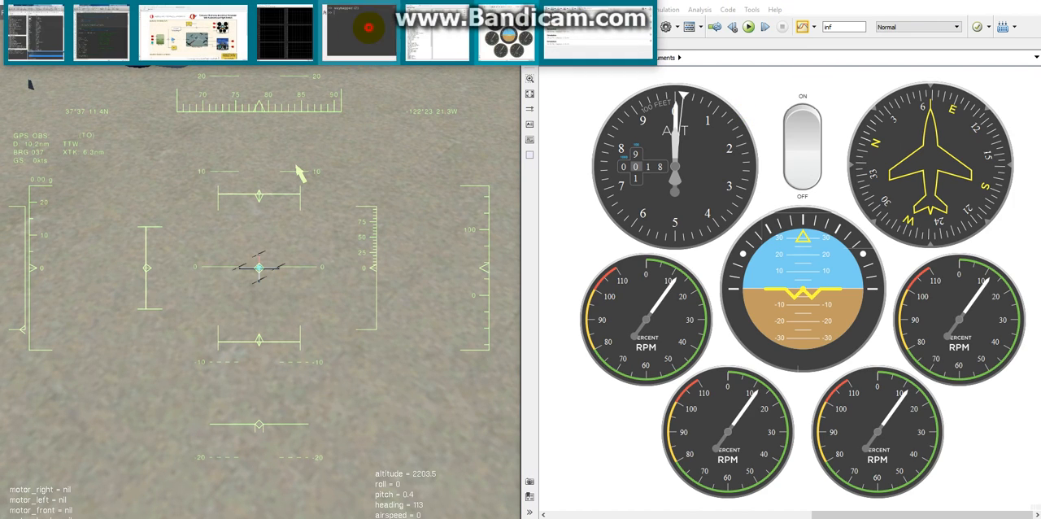